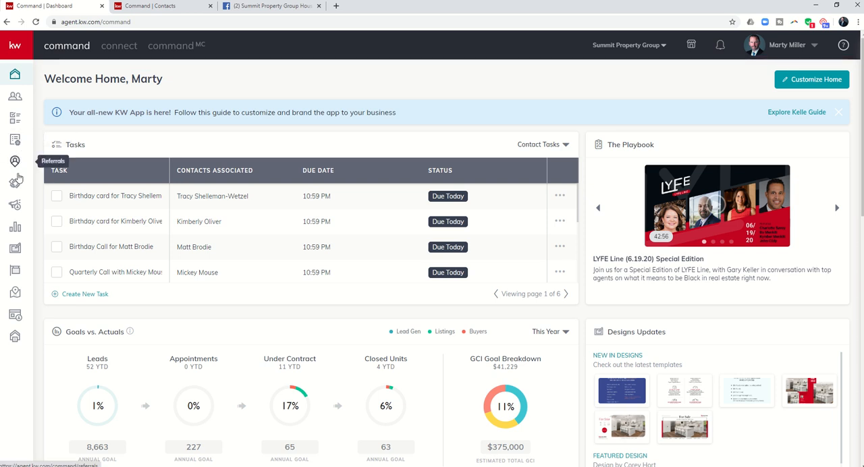
pyautogui.moveTo(14, 206)
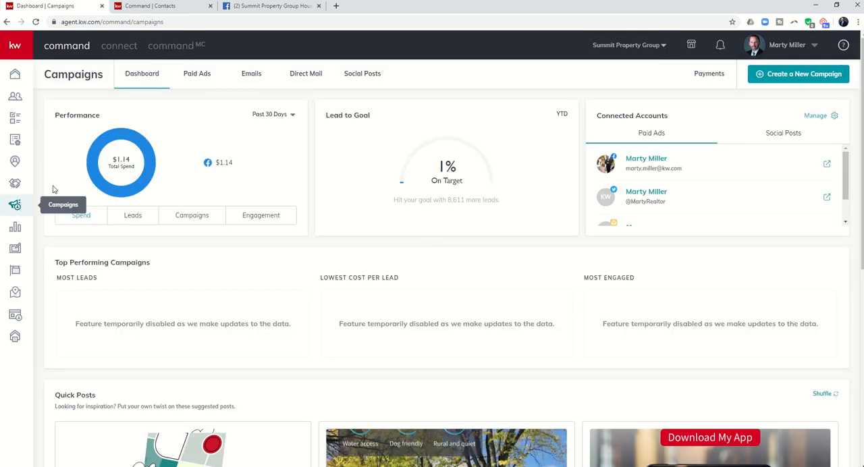
pyautogui.moveTo(93, 137)
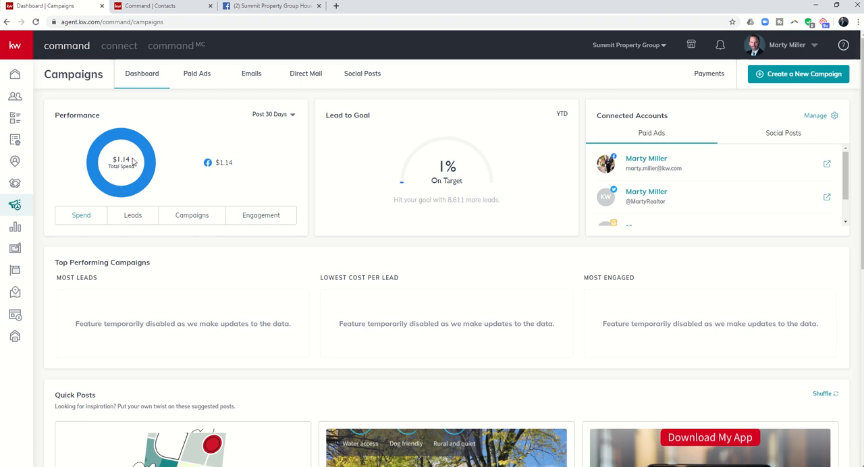
pyautogui.moveTo(265, 123)
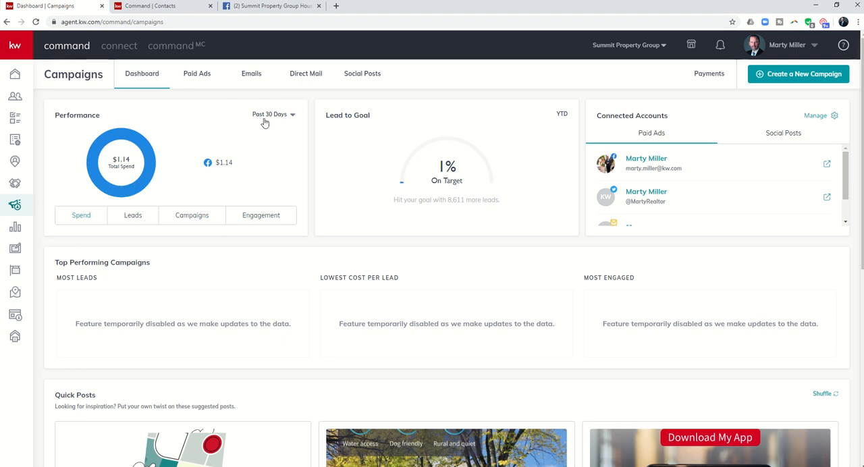
pyautogui.moveTo(270, 124)
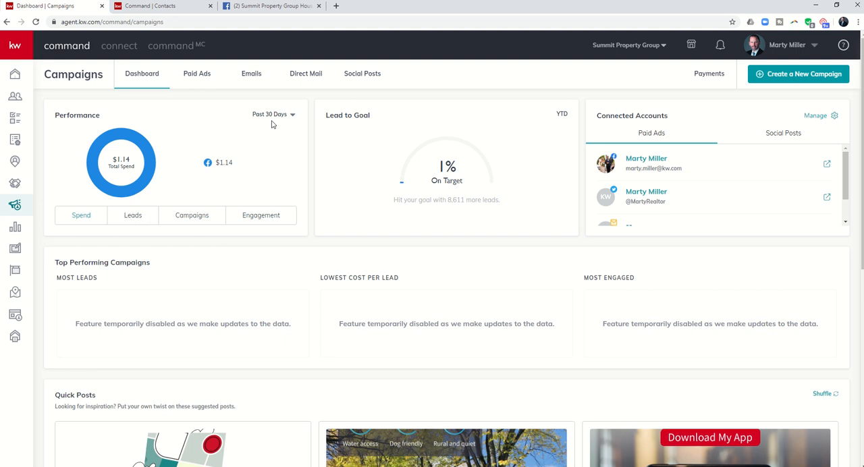
pyautogui.moveTo(220, 153)
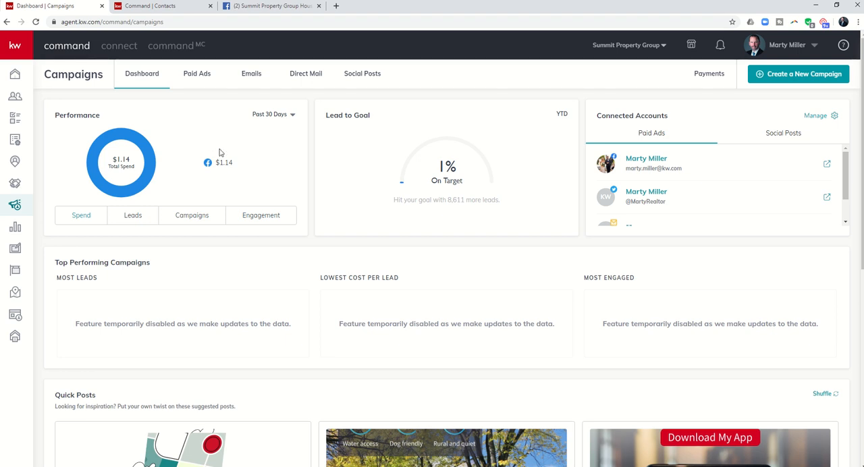
pyautogui.moveTo(220, 174)
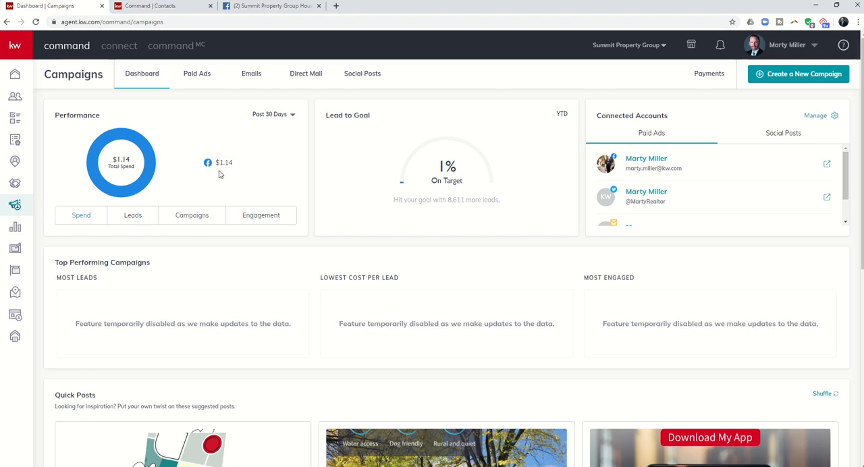
pyautogui.moveTo(170, 196)
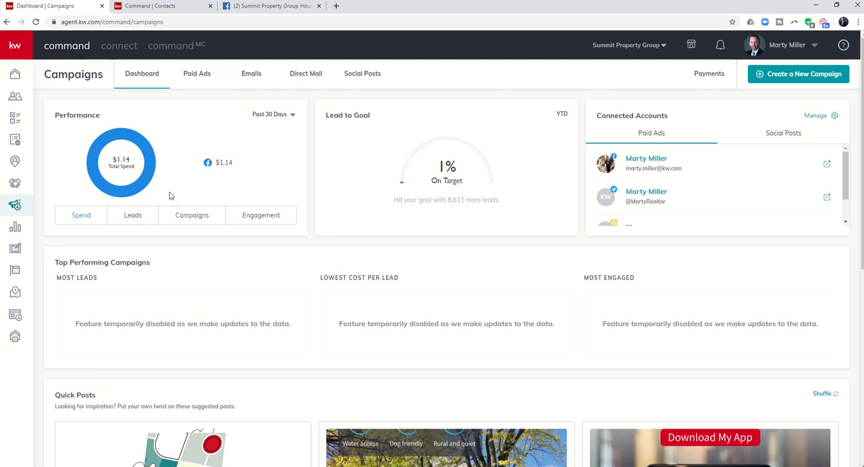
pyautogui.moveTo(132, 218)
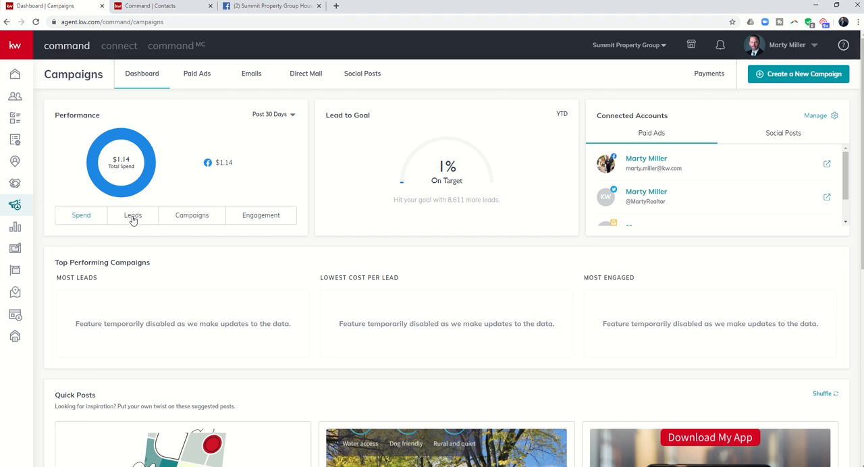
# - Cycle the Performance card to campaign counts per channel, then engagement figures
pyautogui.click(132, 215)
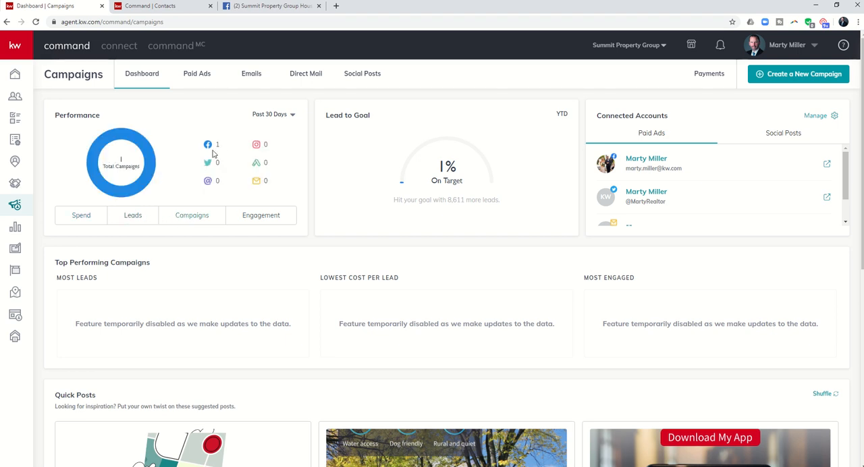
pyautogui.click(261, 215)
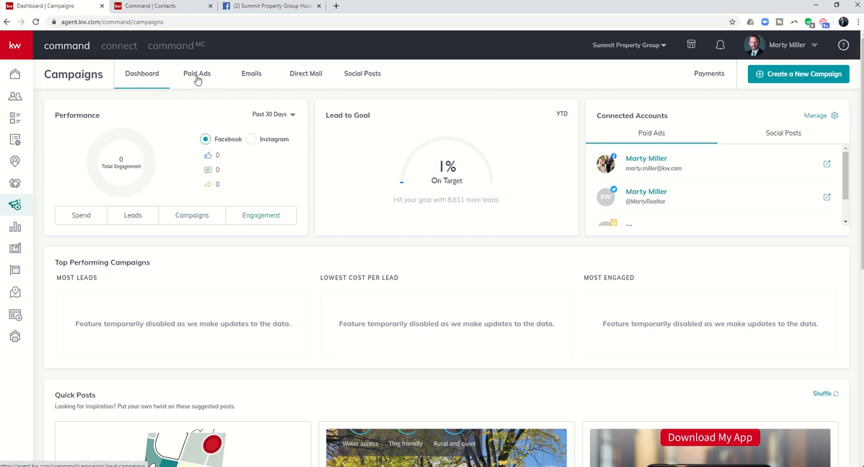
pyautogui.click(198, 73)
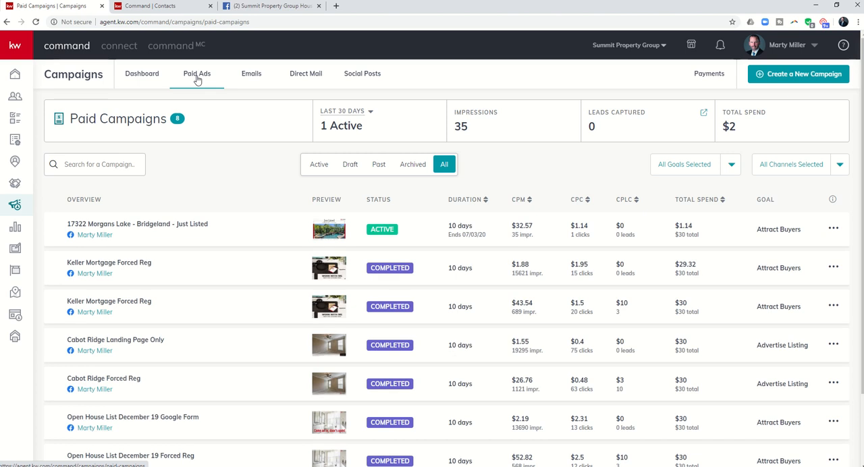
pyautogui.moveTo(197, 114)
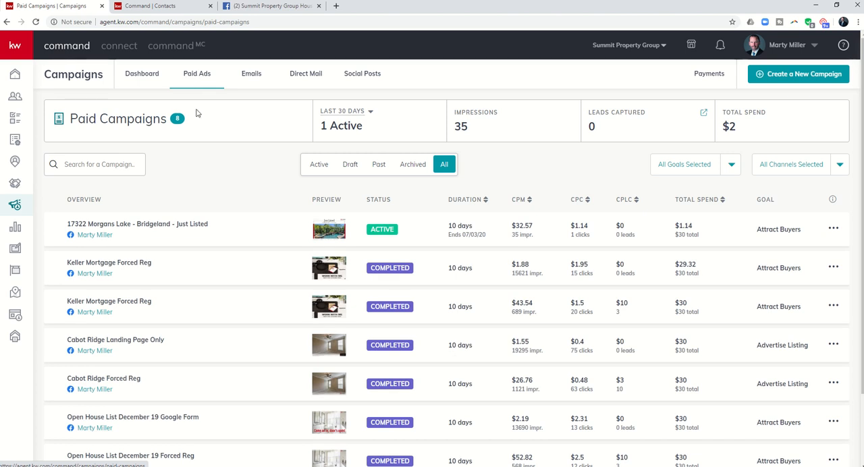
pyautogui.moveTo(387, 234)
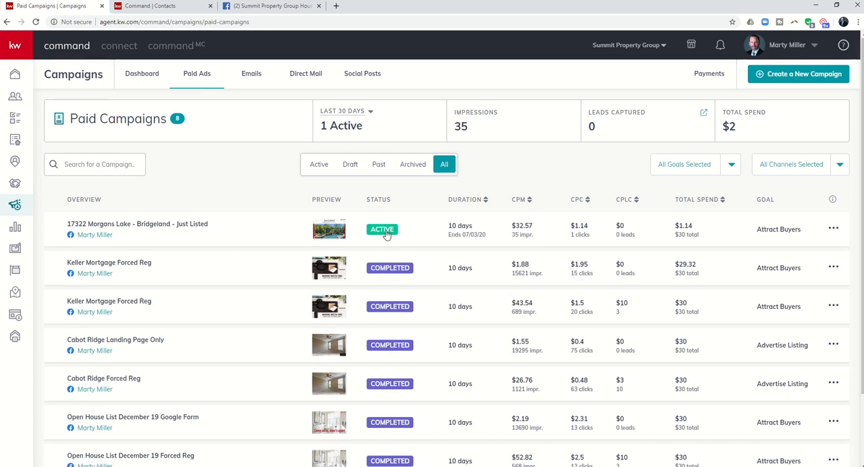
pyautogui.moveTo(465, 235)
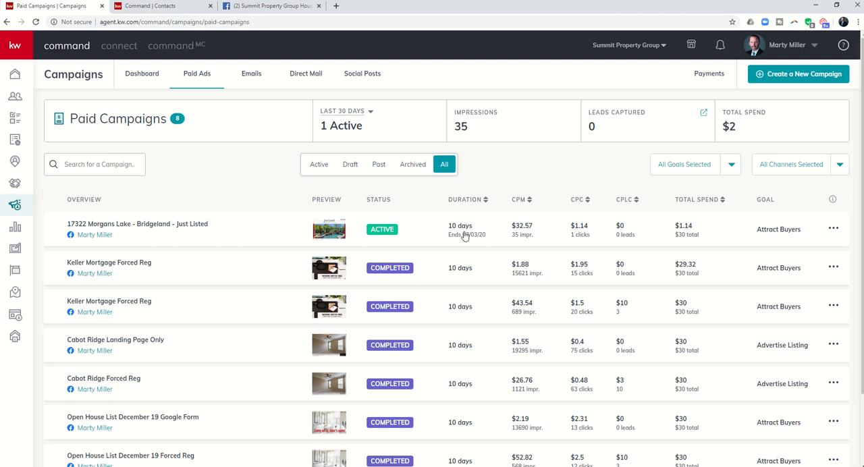
pyautogui.moveTo(470, 240)
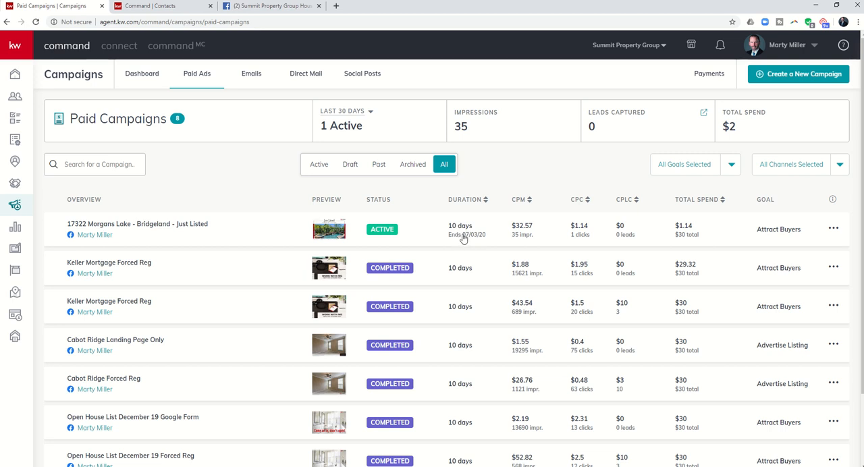
pyautogui.moveTo(526, 236)
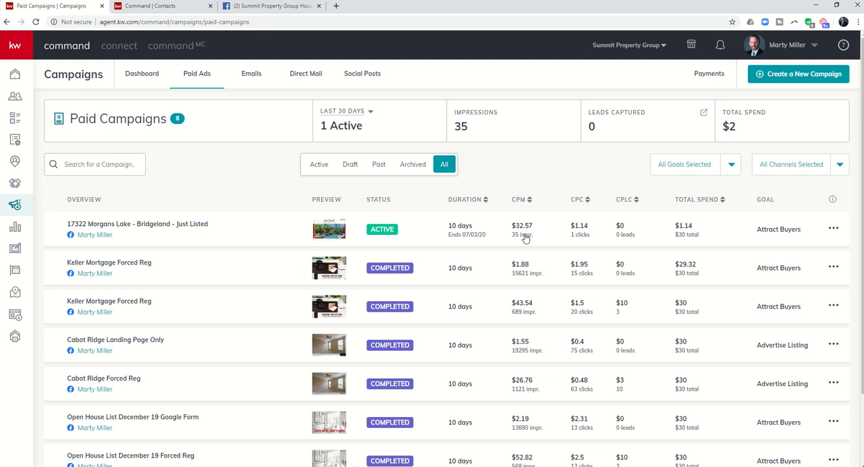
pyautogui.moveTo(525, 240)
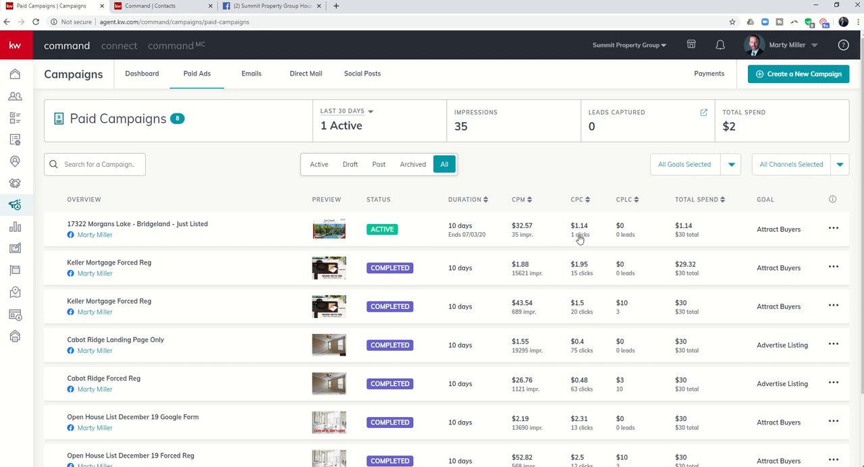
pyautogui.moveTo(627, 236)
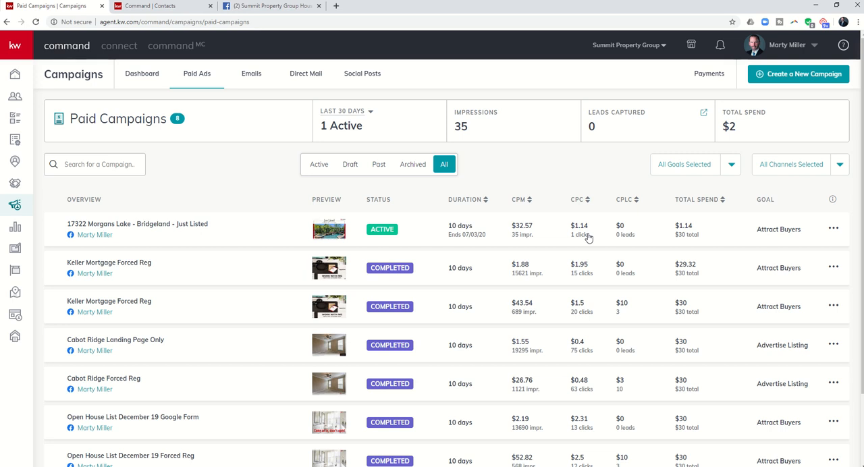
pyautogui.moveTo(511, 243)
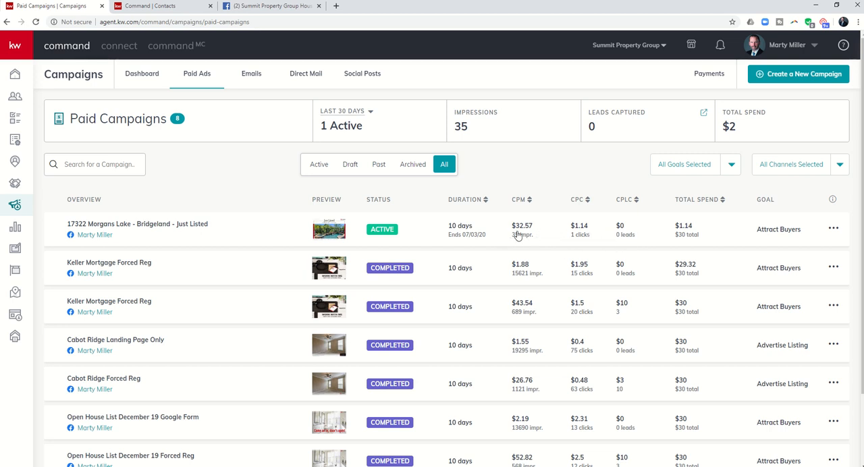
pyautogui.moveTo(543, 231)
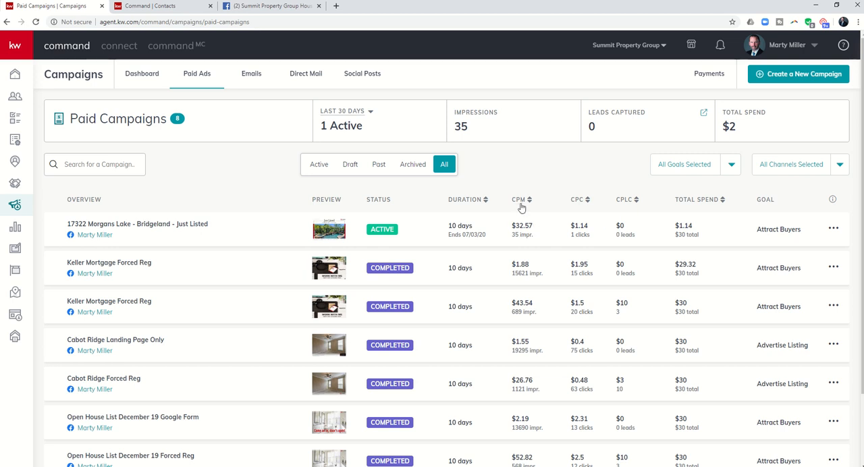
pyautogui.moveTo(520, 211)
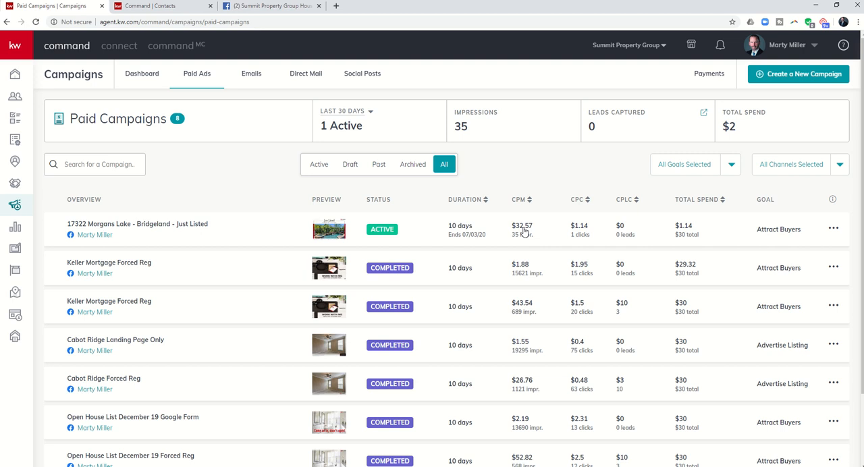
pyautogui.moveTo(524, 233)
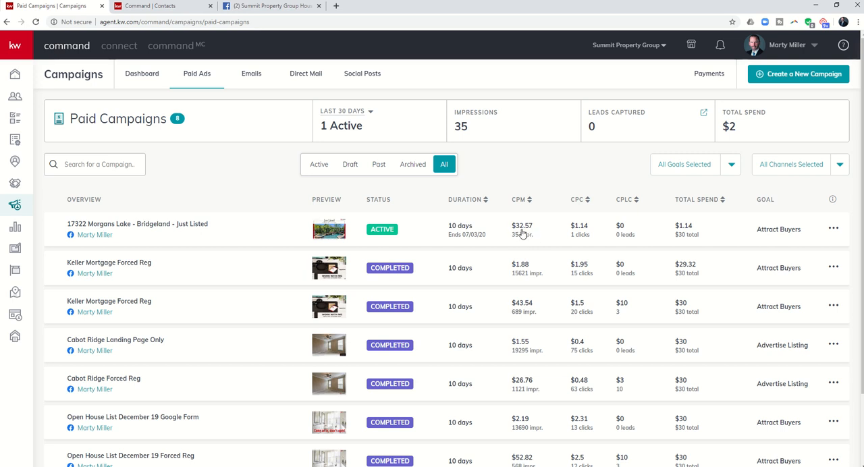
pyautogui.moveTo(521, 239)
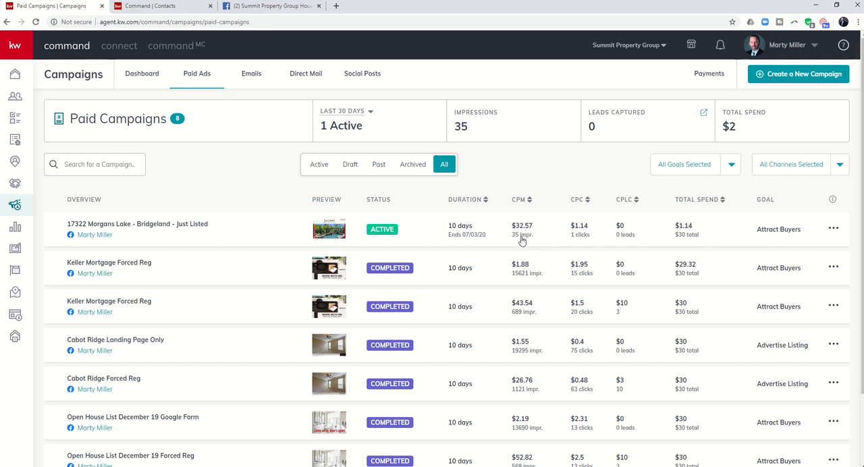
pyautogui.moveTo(524, 230)
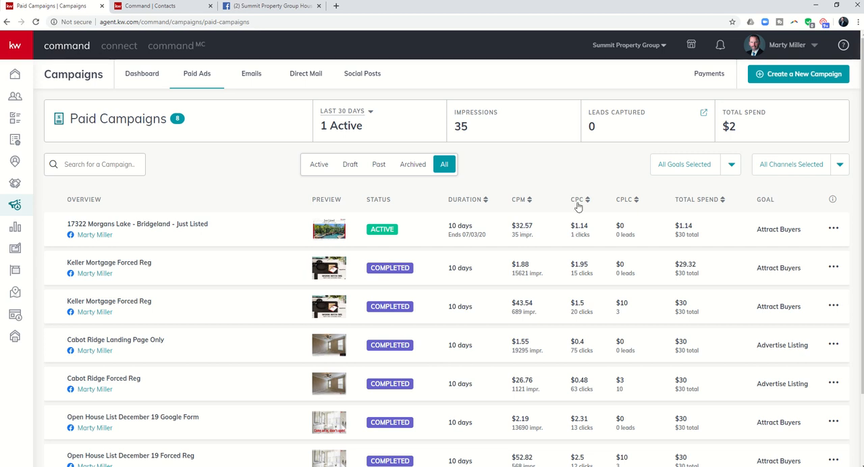
pyautogui.moveTo(582, 230)
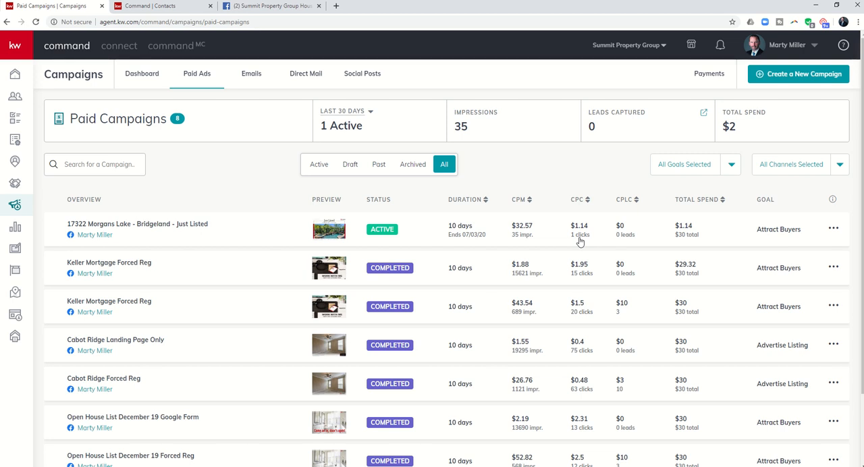
pyautogui.moveTo(626, 234)
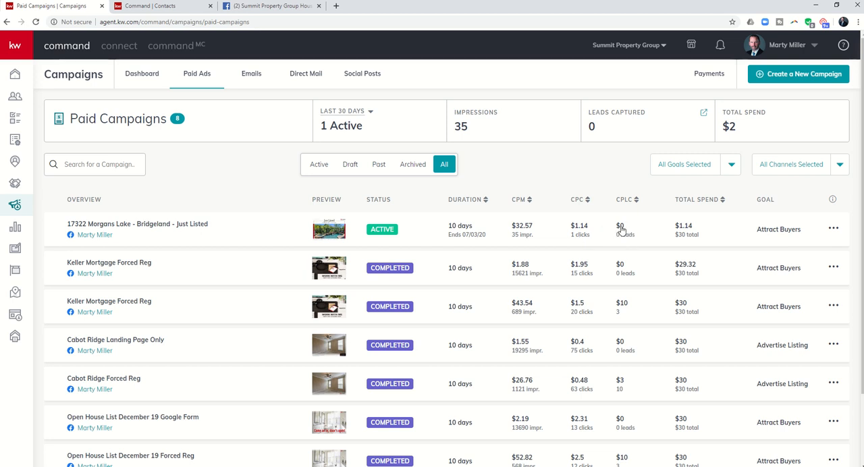
pyautogui.moveTo(628, 205)
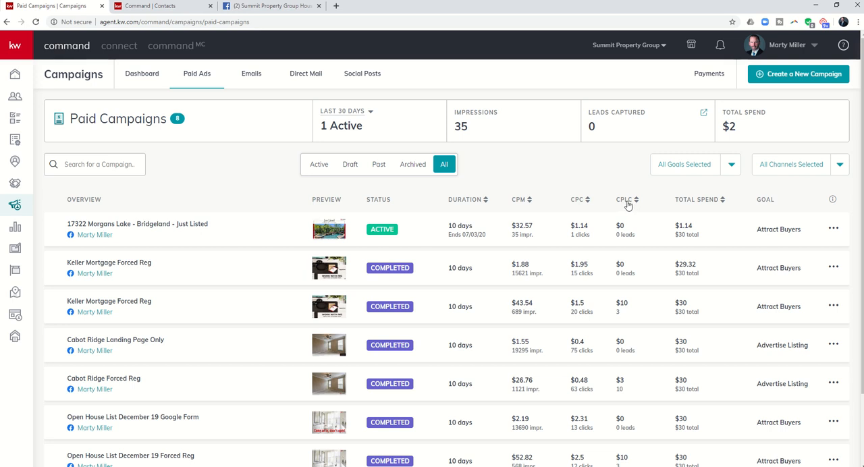
pyautogui.moveTo(627, 244)
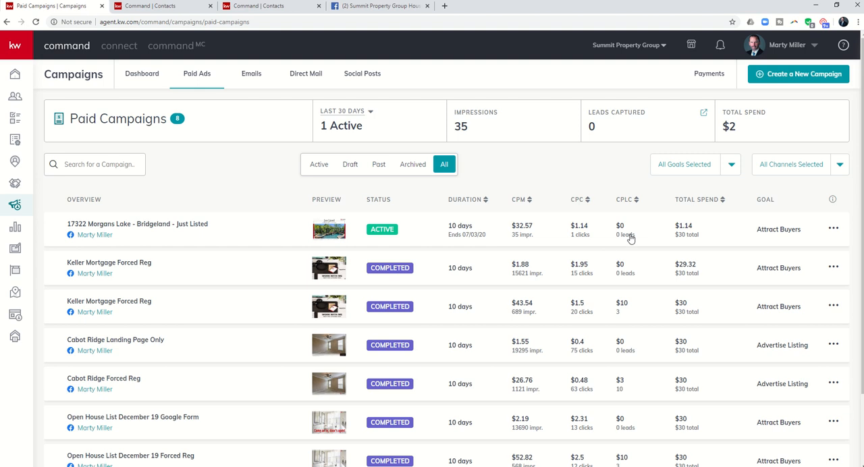
pyautogui.moveTo(628, 237)
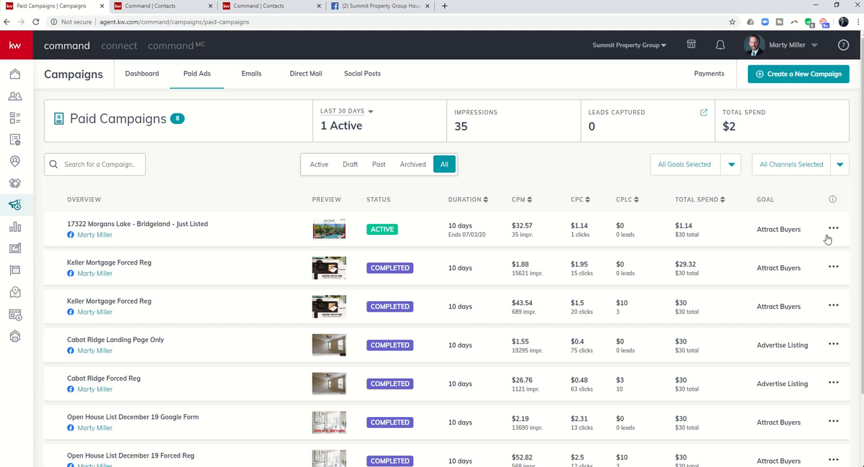
pyautogui.moveTo(832, 232)
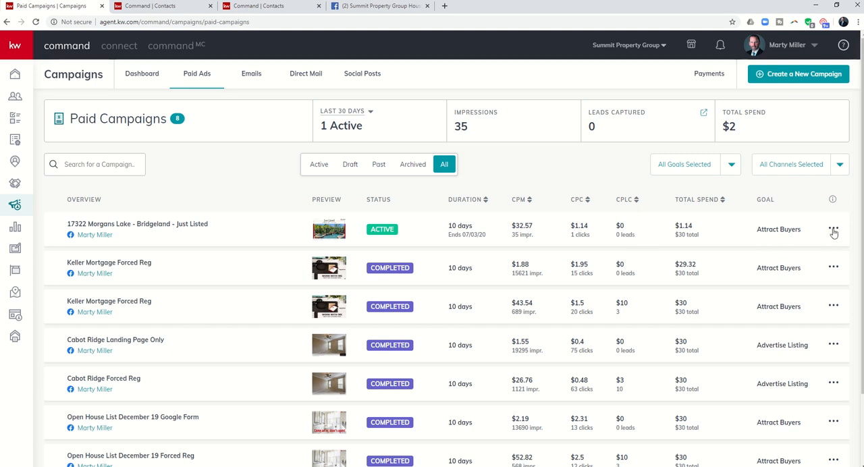
# - Refresh leads for the active Morgans Lake campaign from its actions menu
pyautogui.click(835, 229)
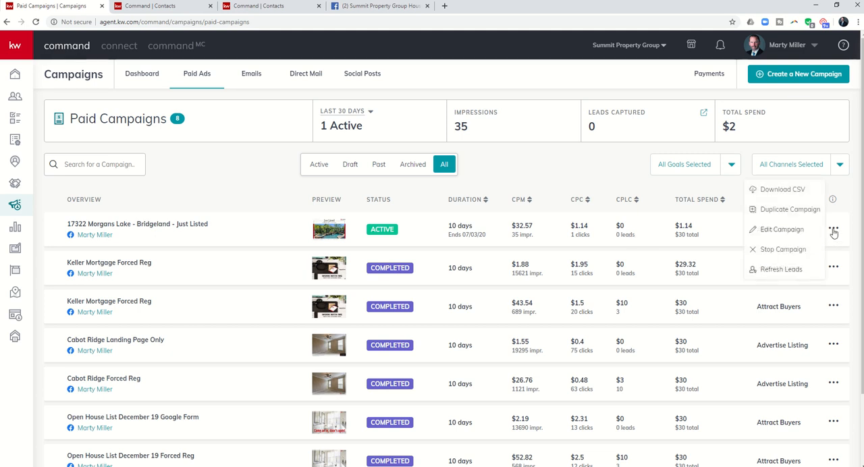
pyautogui.moveTo(778, 270)
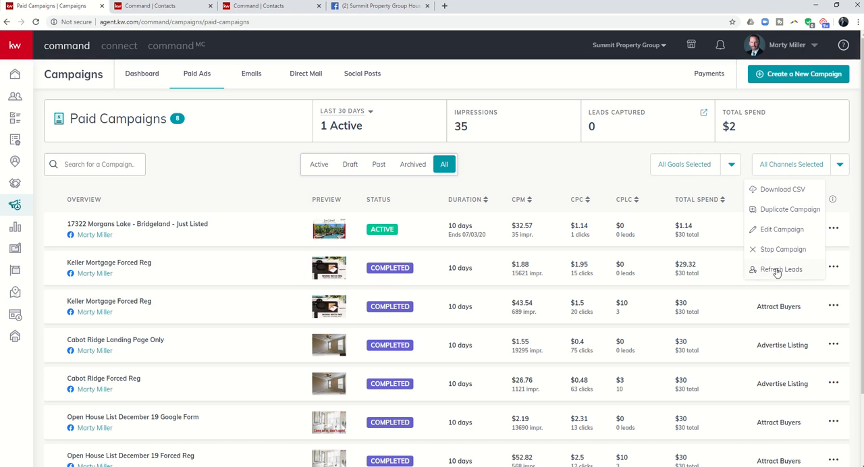
pyautogui.click(782, 270)
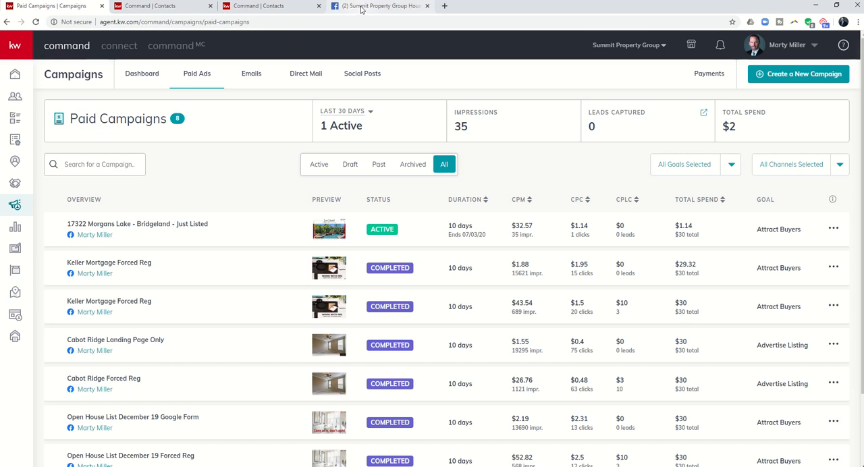
# - Switch to Facebook and open the Summit Property Group Houston business page
pyautogui.click(380, 6)
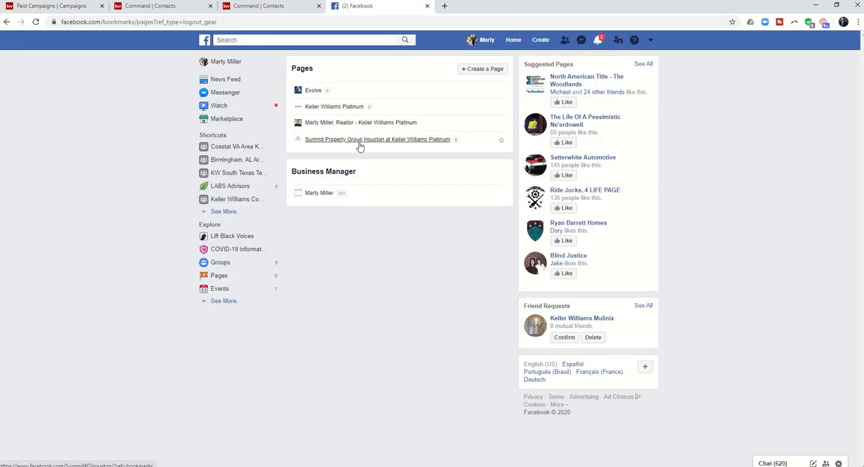
pyautogui.click(378, 139)
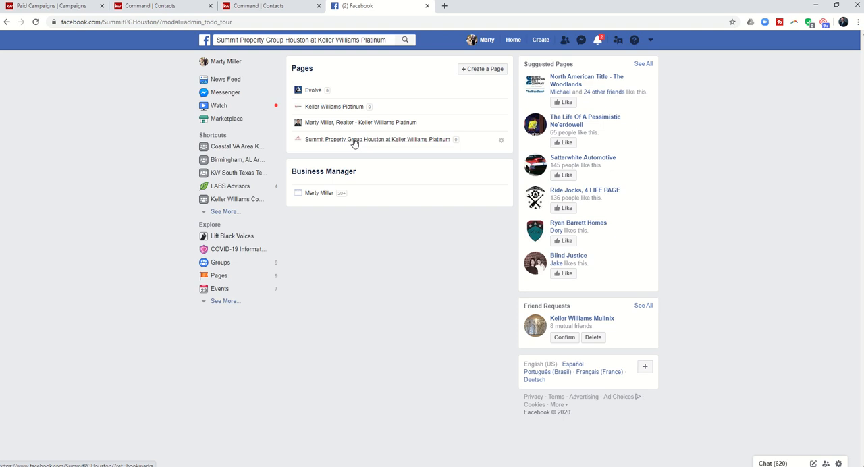
pyautogui.click(377, 139)
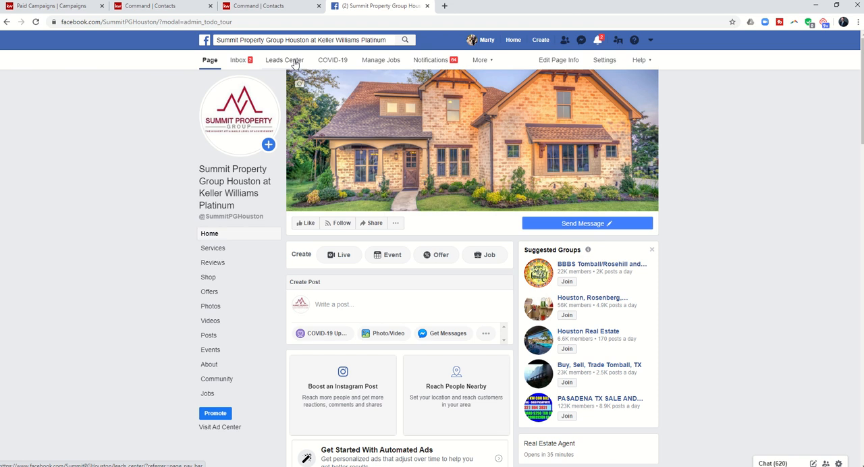
# - Open the page's Leads Center, which shows zero leads in every stage
pyautogui.click(284, 60)
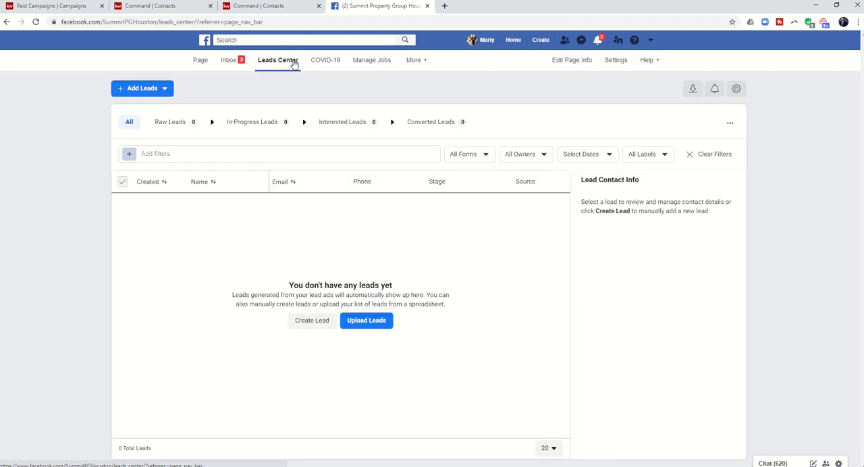
pyautogui.moveTo(303, 270)
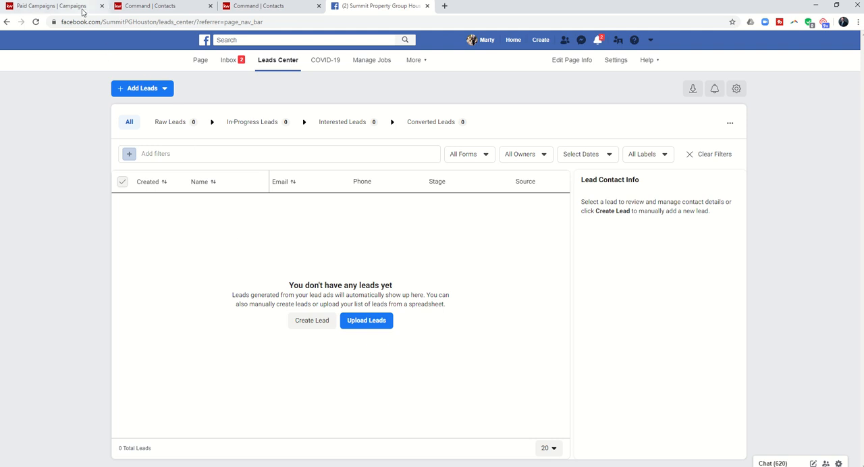
# - Return to the KW Command Paid Campaigns list showing one active campaign
pyautogui.click(51, 6)
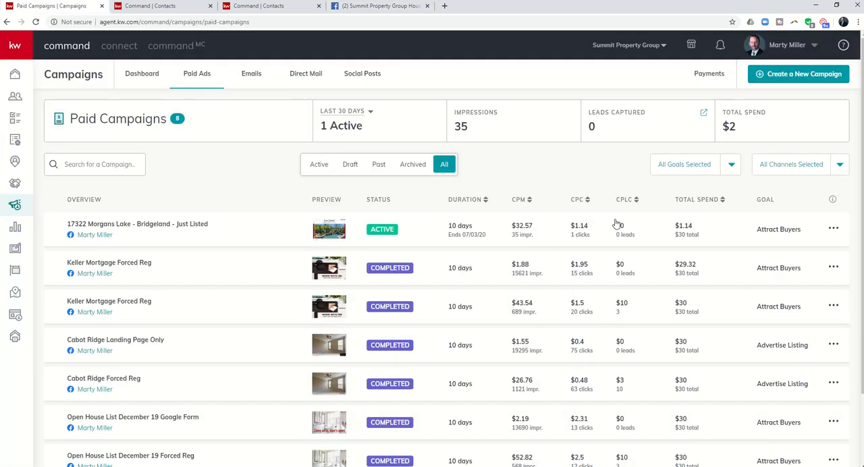
pyautogui.moveTo(614, 233)
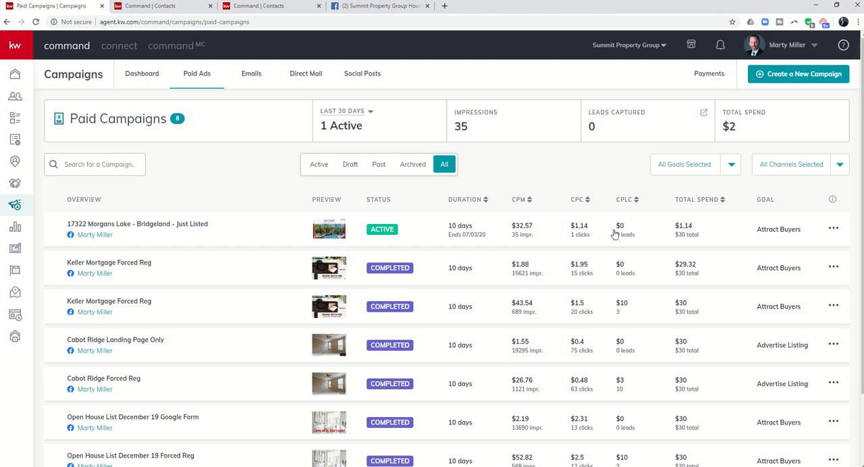
pyautogui.moveTo(486, 244)
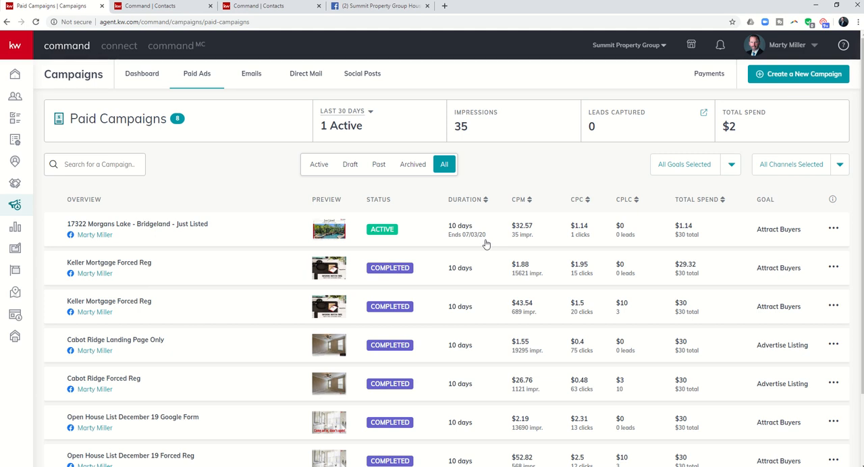
pyautogui.moveTo(416, 242)
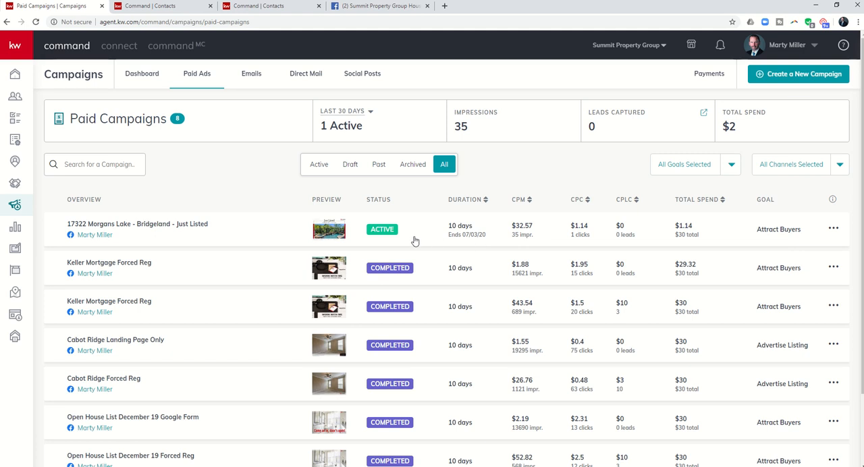